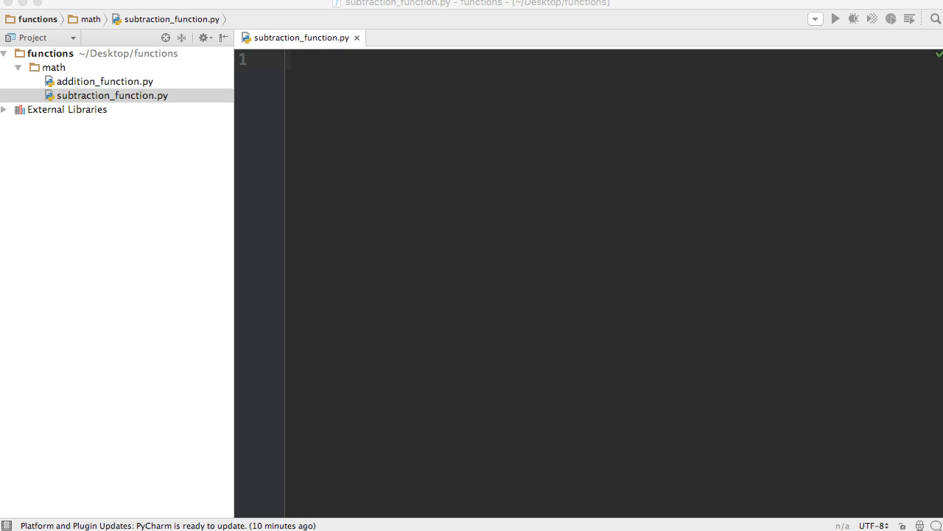
mouse_move(269, 37)
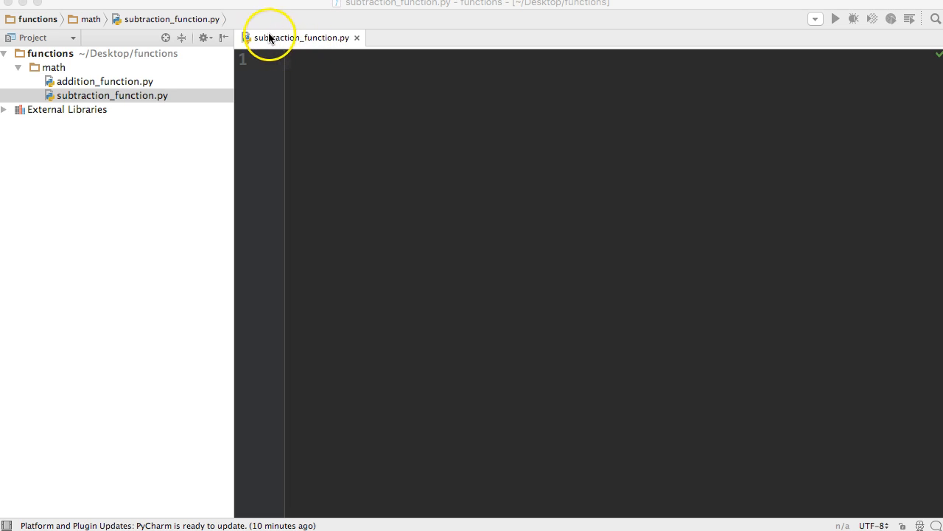
mouse_move(280, 49)
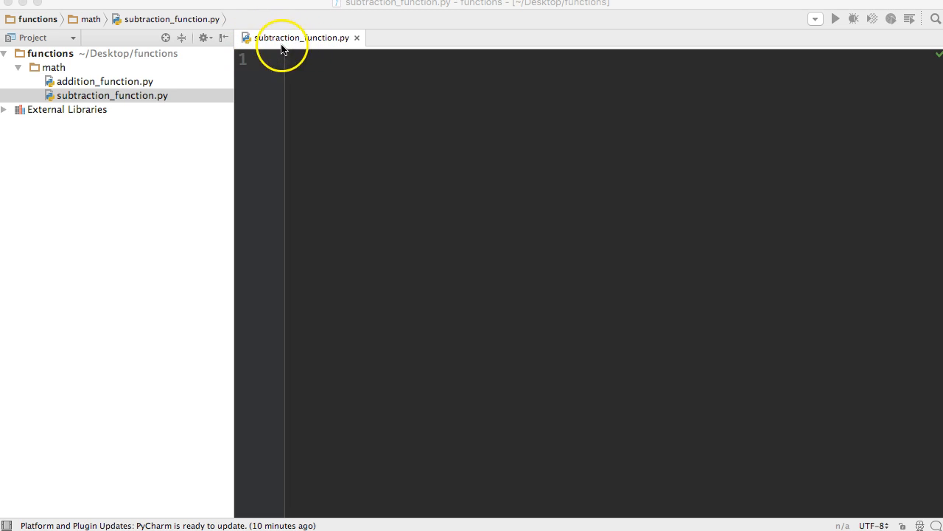
mouse_move(395, 63)
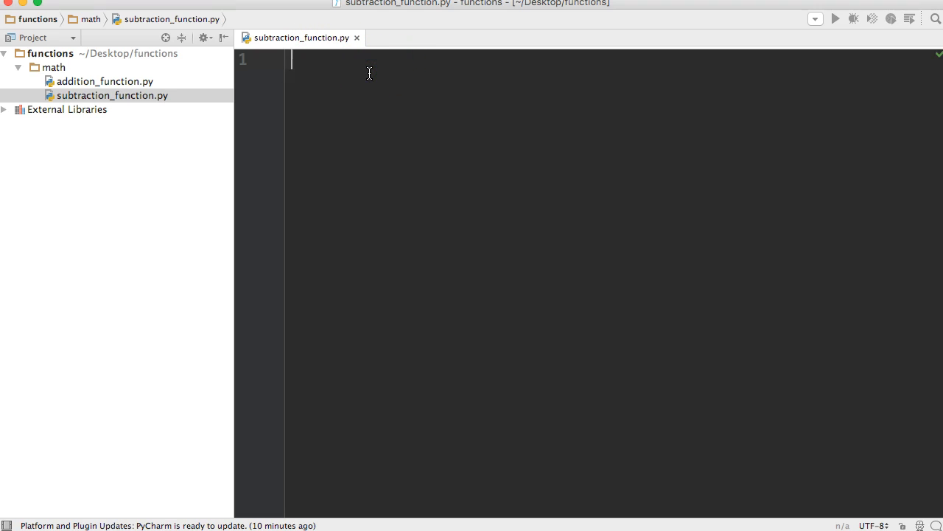
- Write def subtraction(x, y) with total = x - y and return total in subtraction_function.py
text(def)
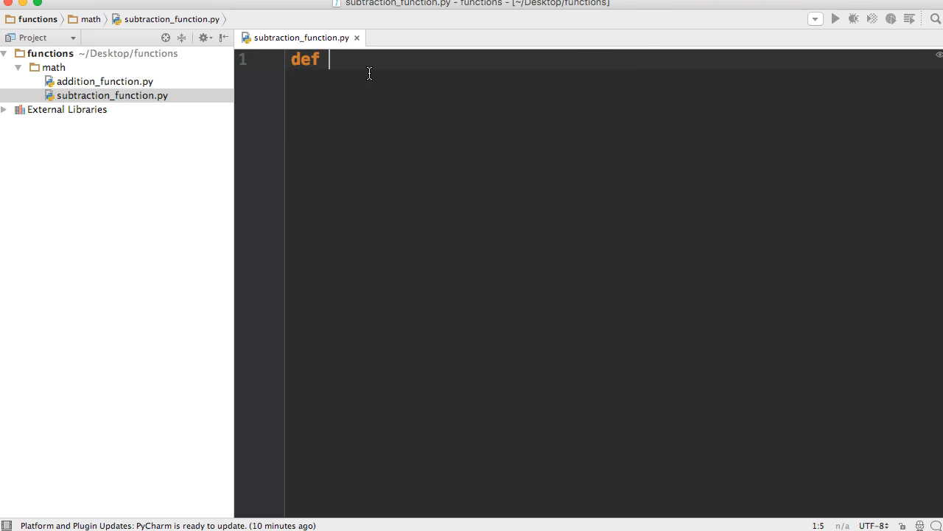
text(su)
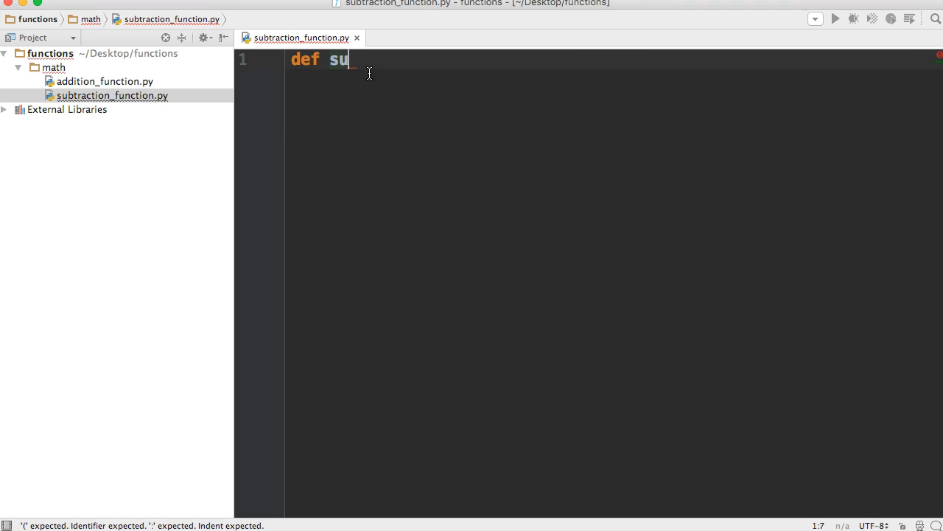
text(btra)
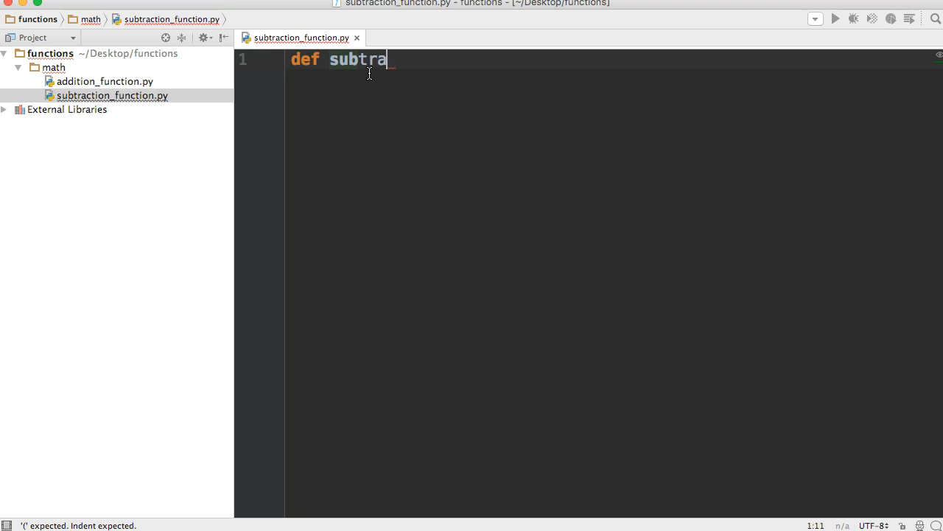
text(ction())
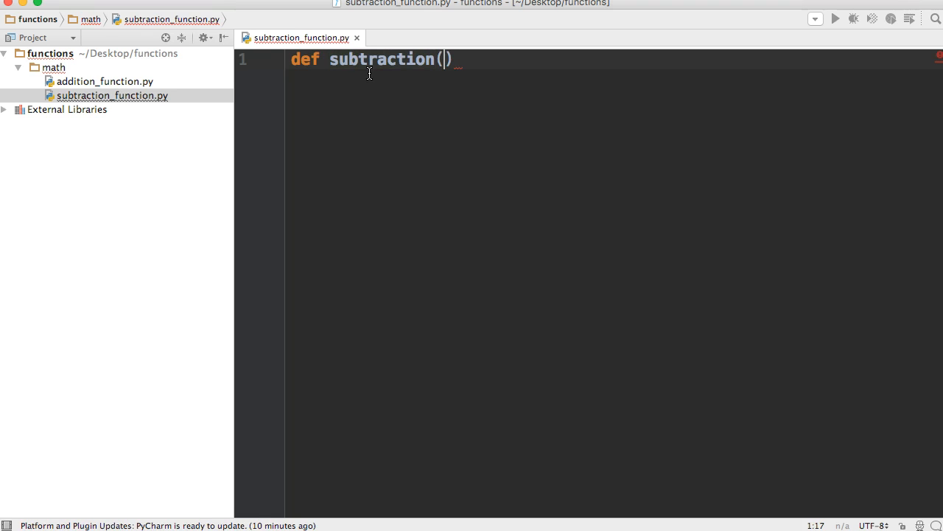
text(x, y)
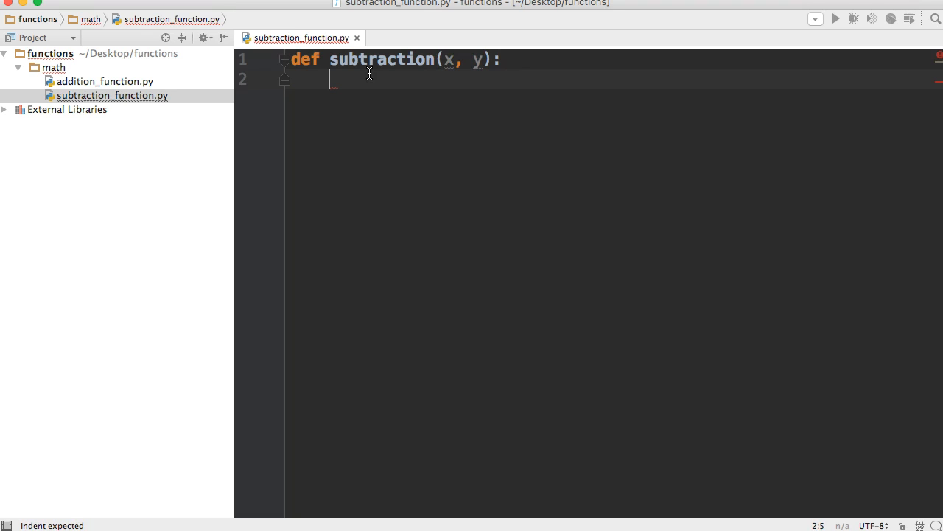
text(total =)
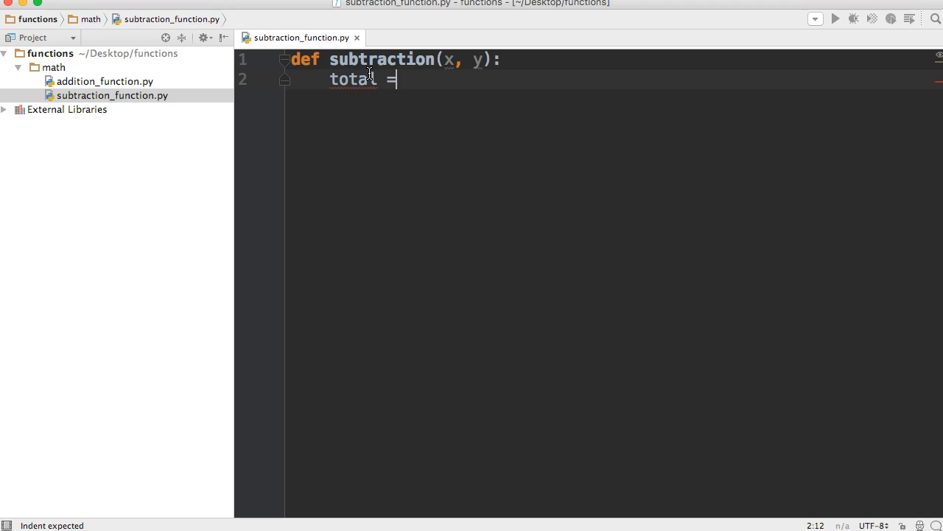
text(x - y)
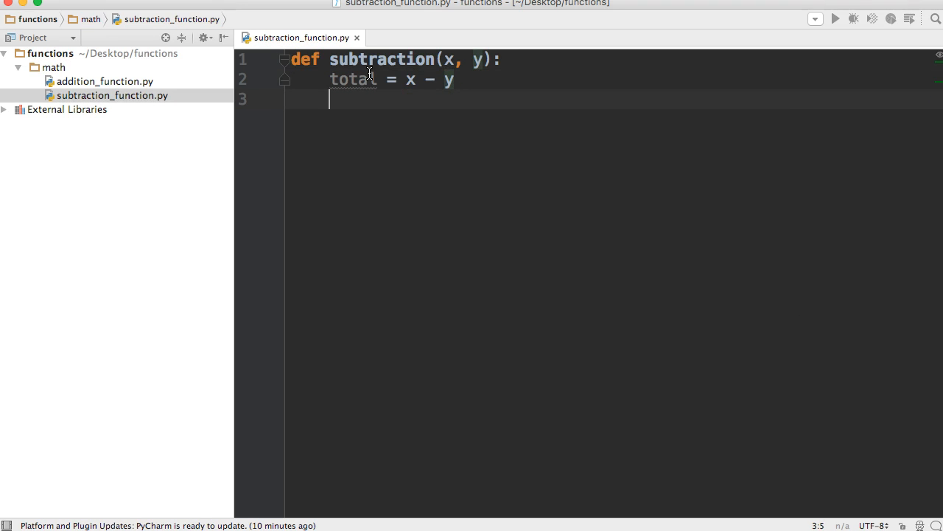
text(return tao)
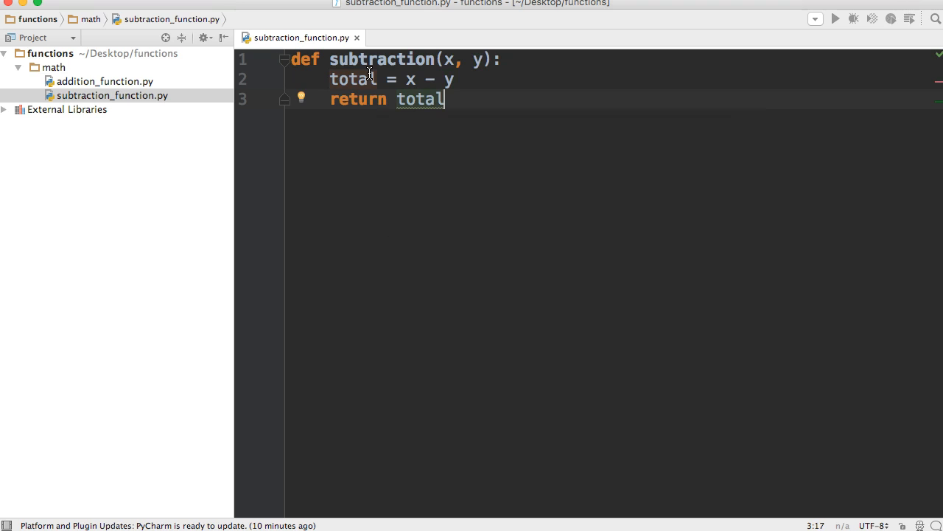
mouse_move(532, 87)
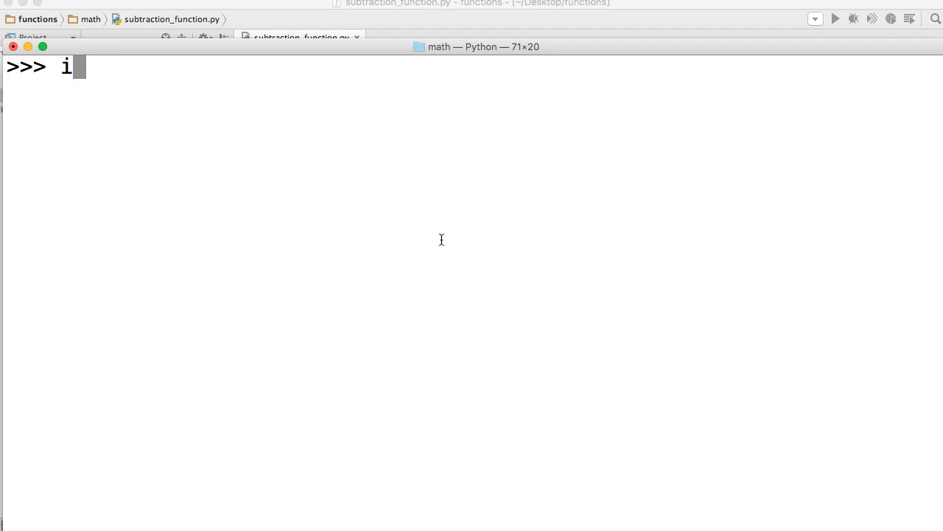
- Run 'from subtraction_function import subtraction' at the Terminal's Python prompt
text(from s)
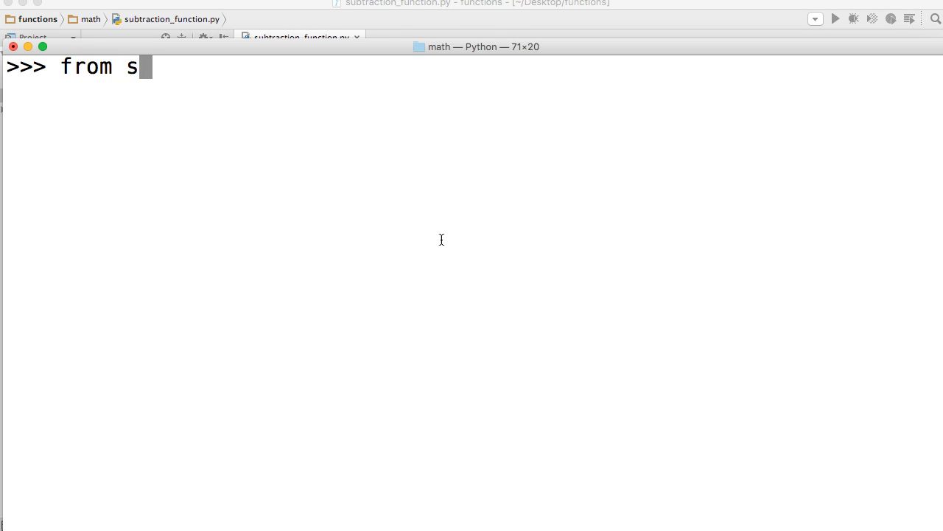
text(ubtrac)
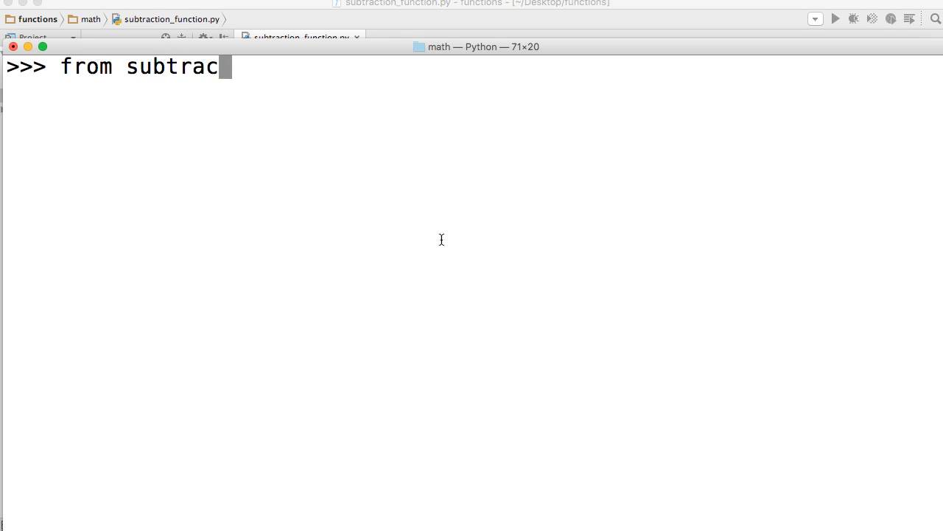
text(tion_fun)
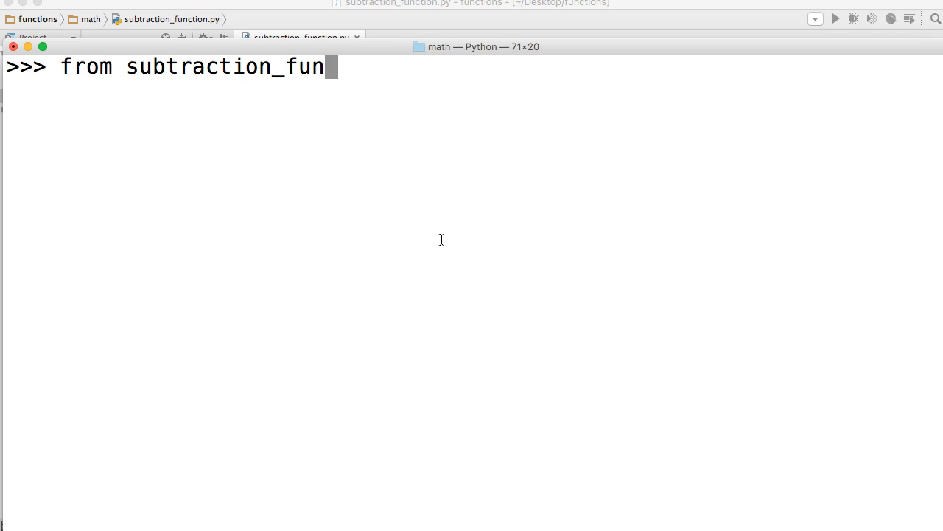
text(tion)
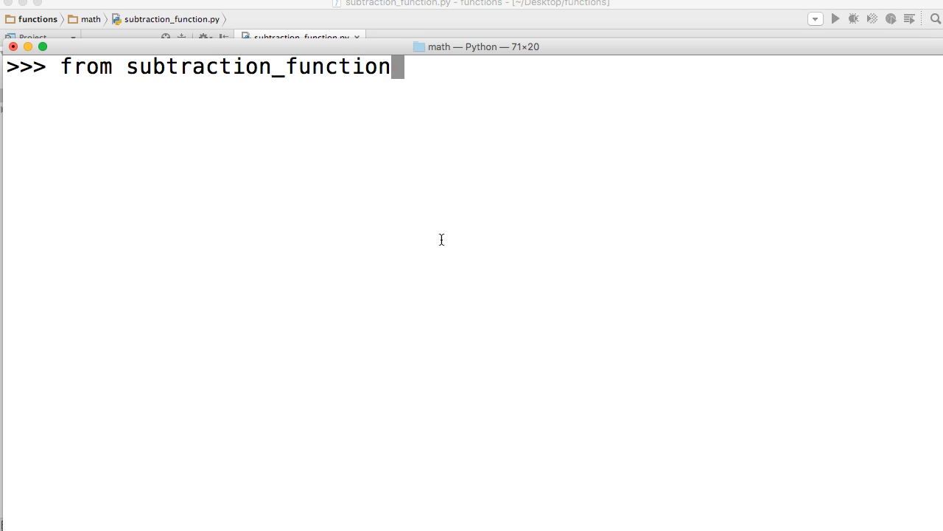
text(import)
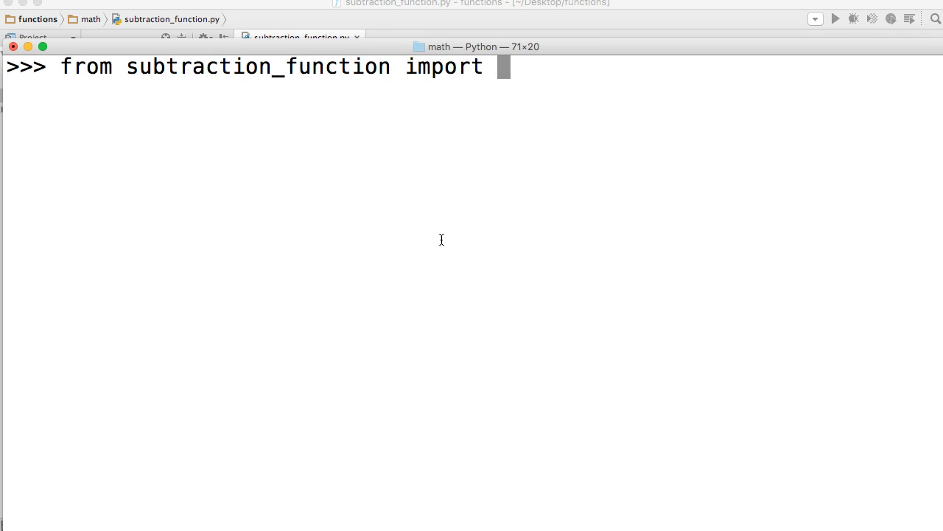
text(subtractio)
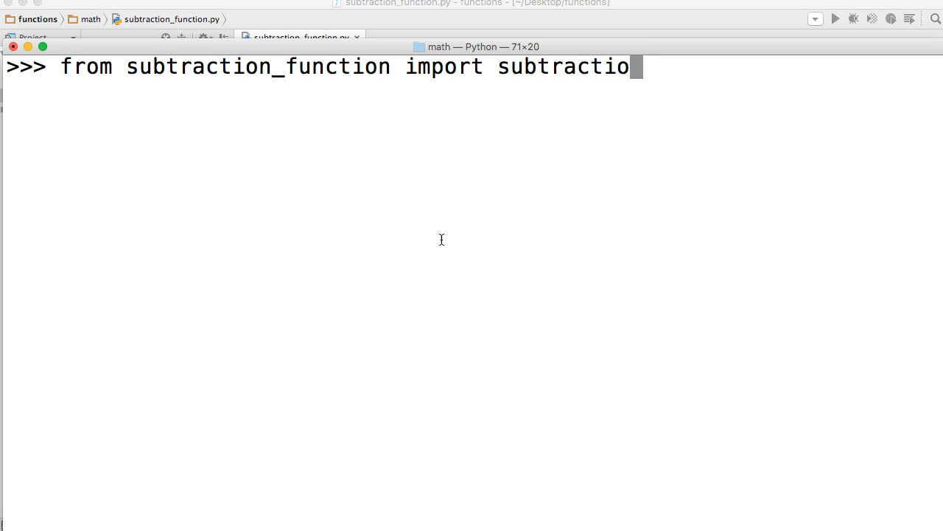
key(Return)
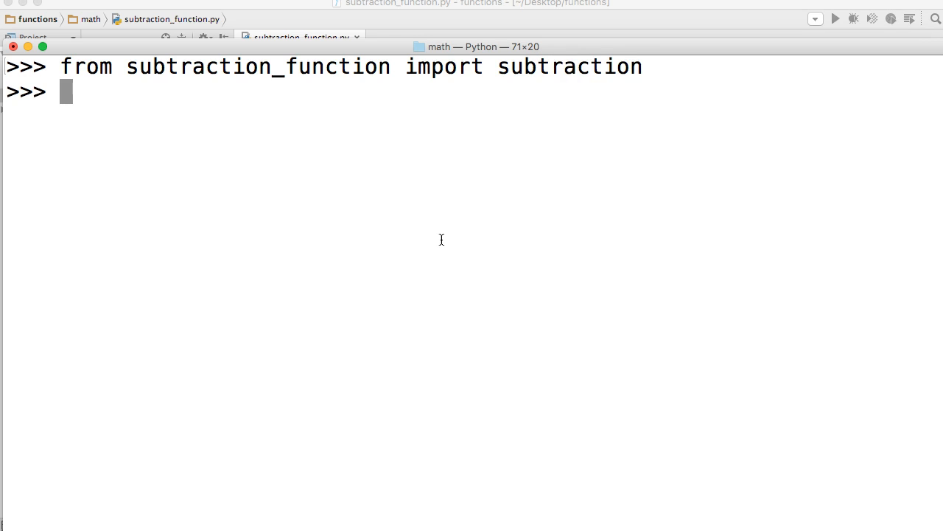
- Call subtraction(5, 2) in the Python session, which returns 3
text(subtra)
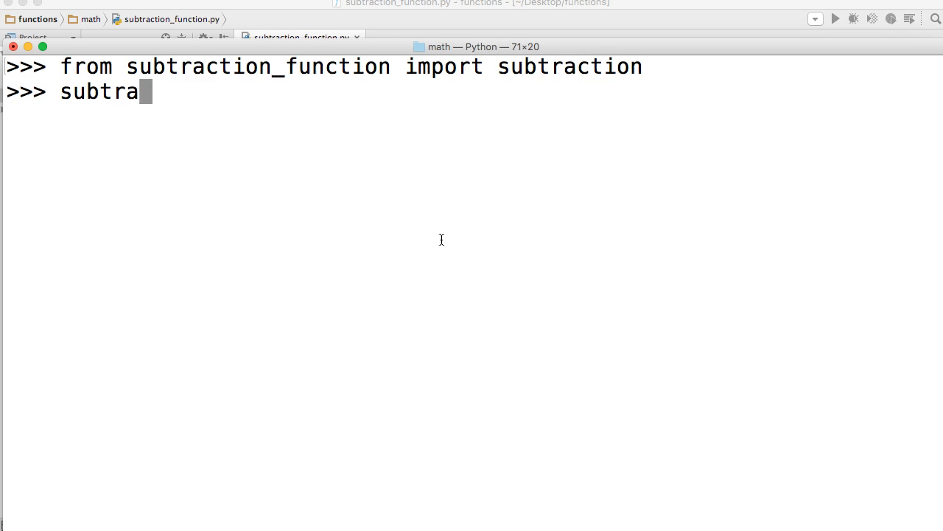
text(ction()
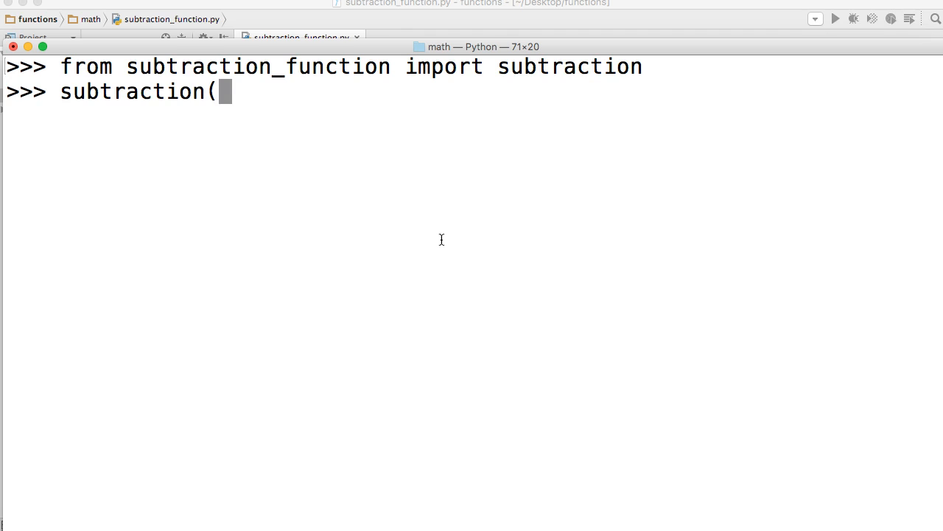
text(5)
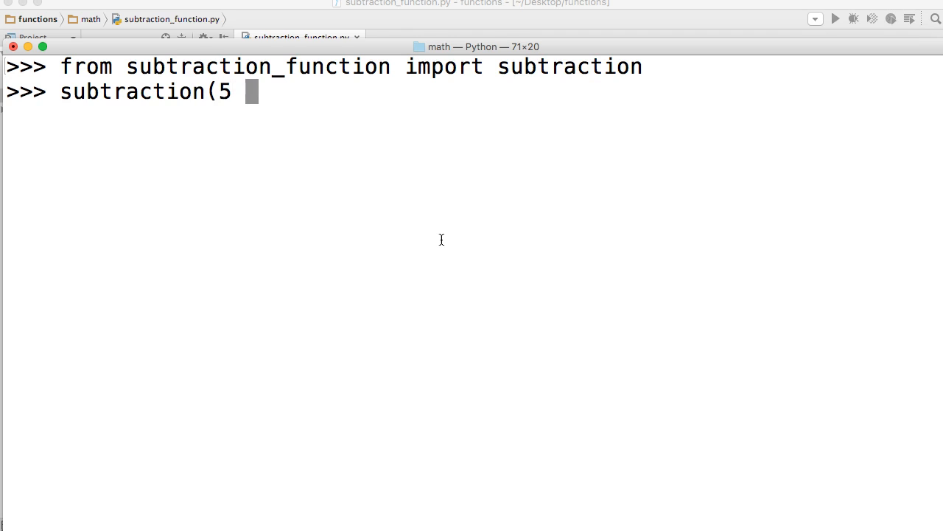
text(", ")
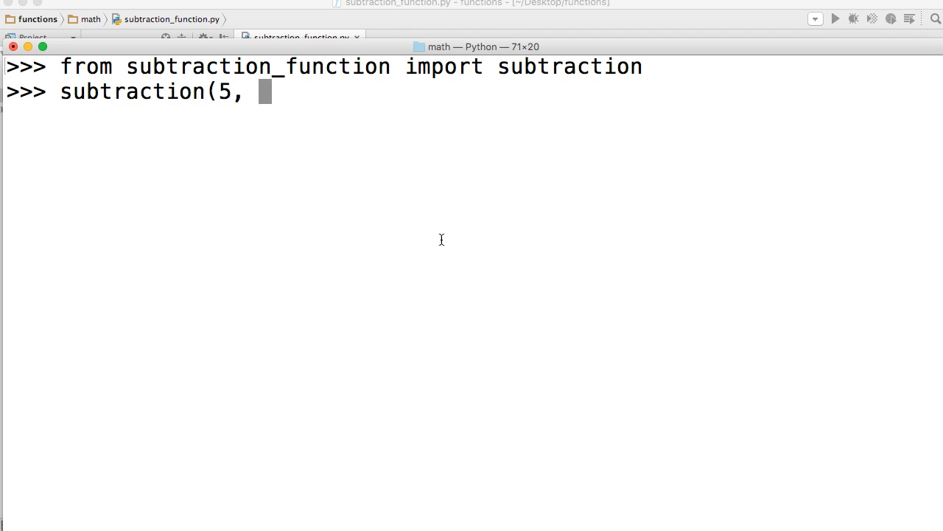
text(2))
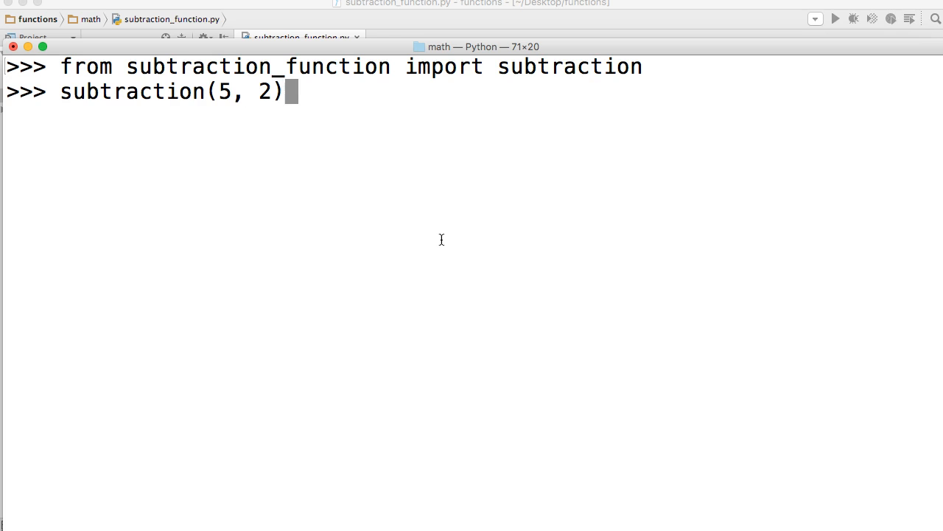
key(Return)
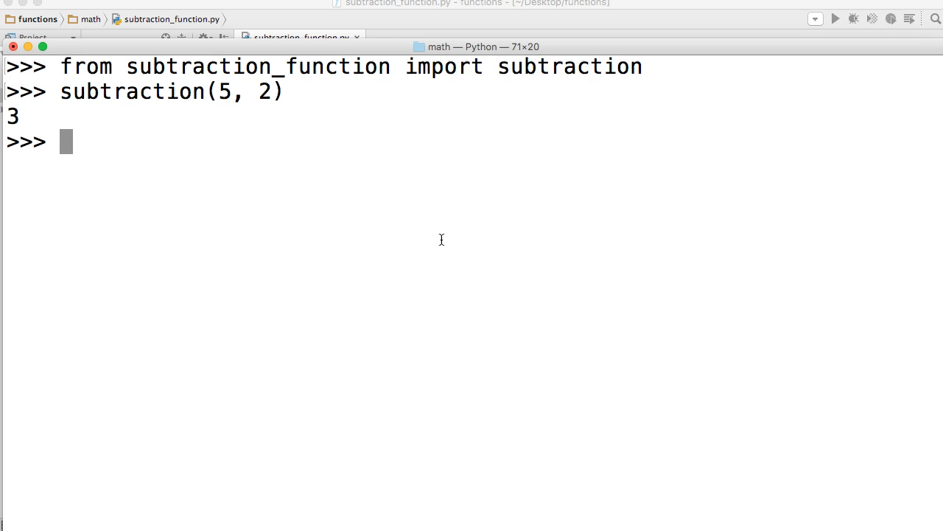
mouse_move(258, 131)
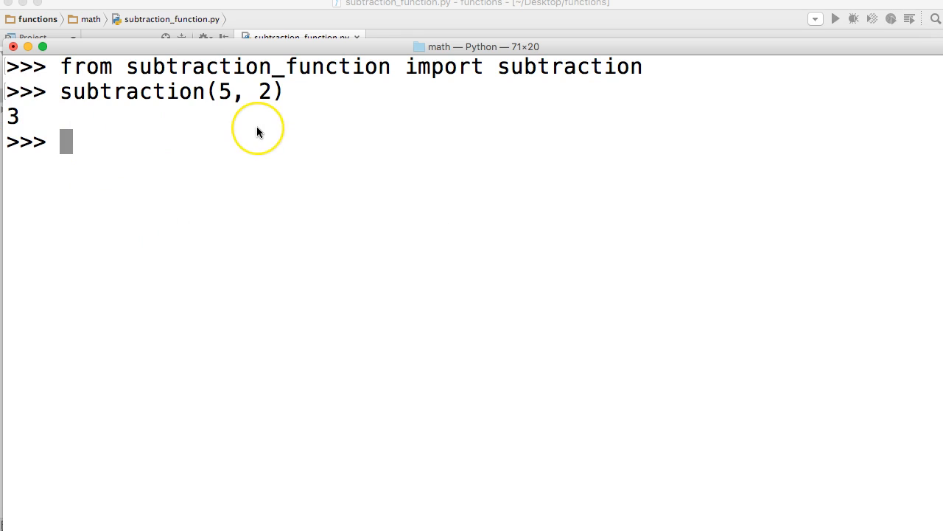
- Call subtraction(150, 75), which returns 75
text(subtraction()
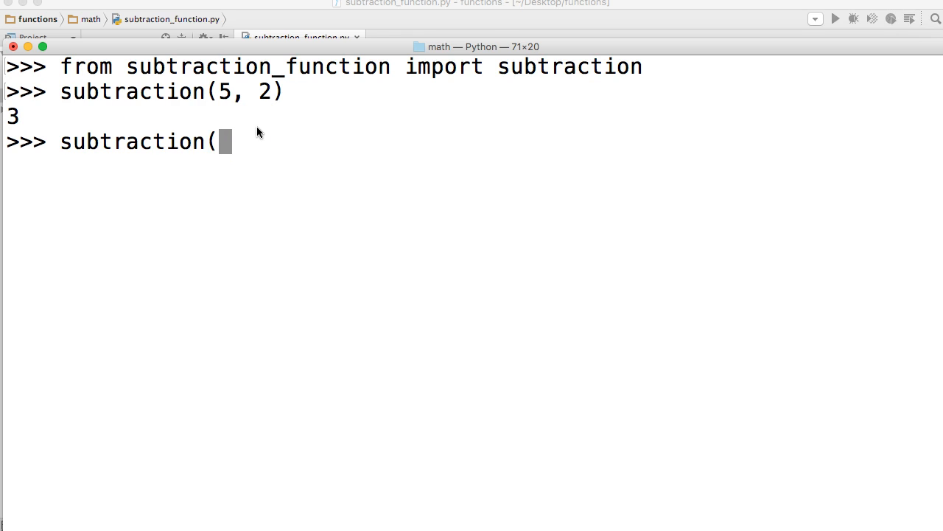
text(150)
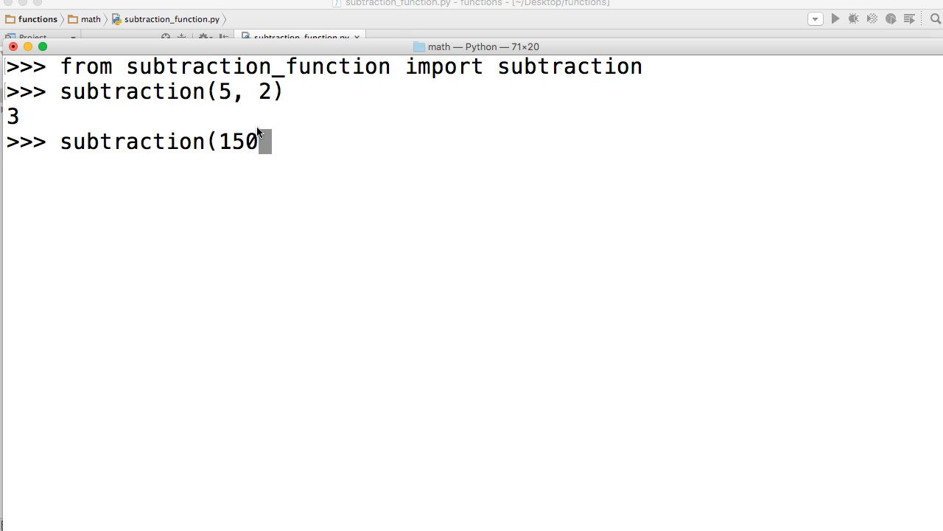
text(, 75)
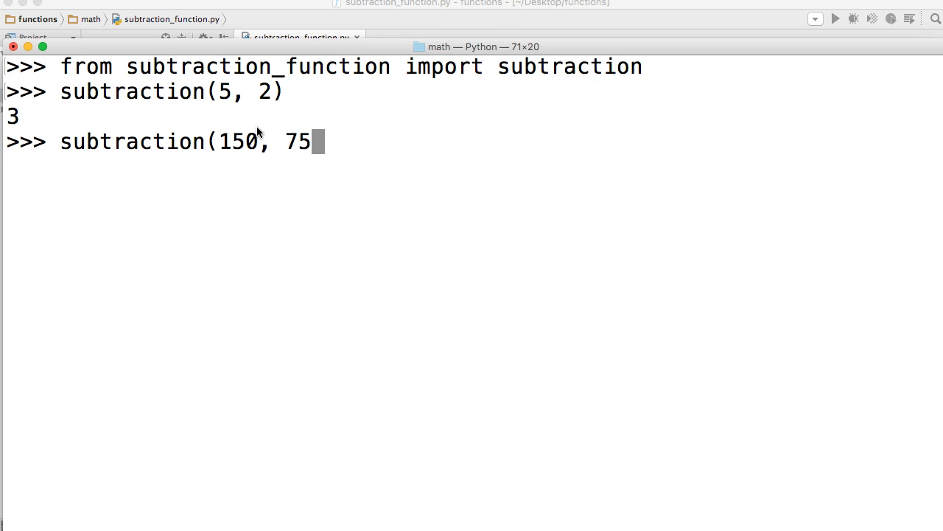
key(Return)
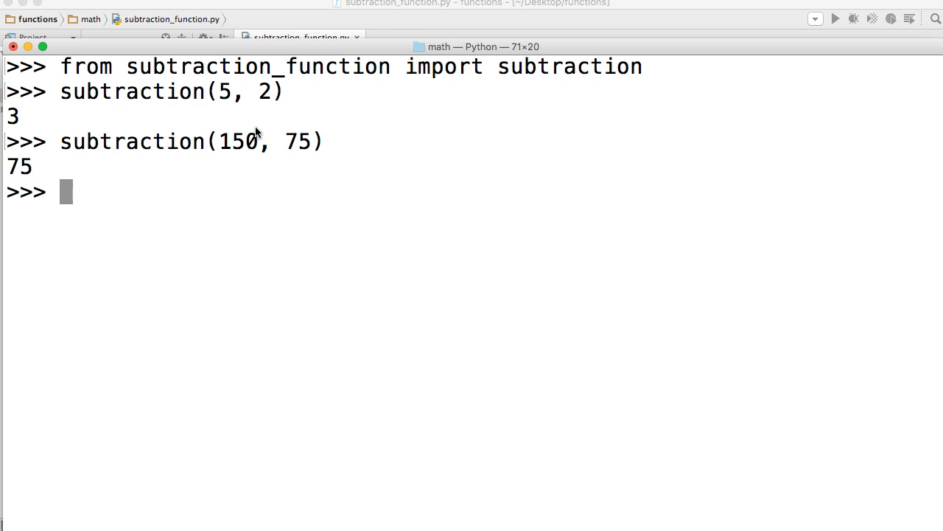
mouse_move(227, 183)
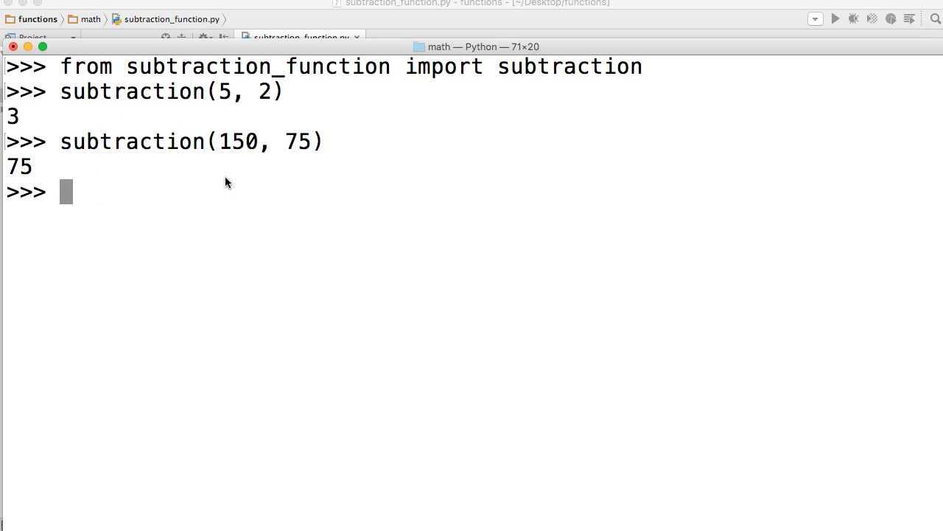